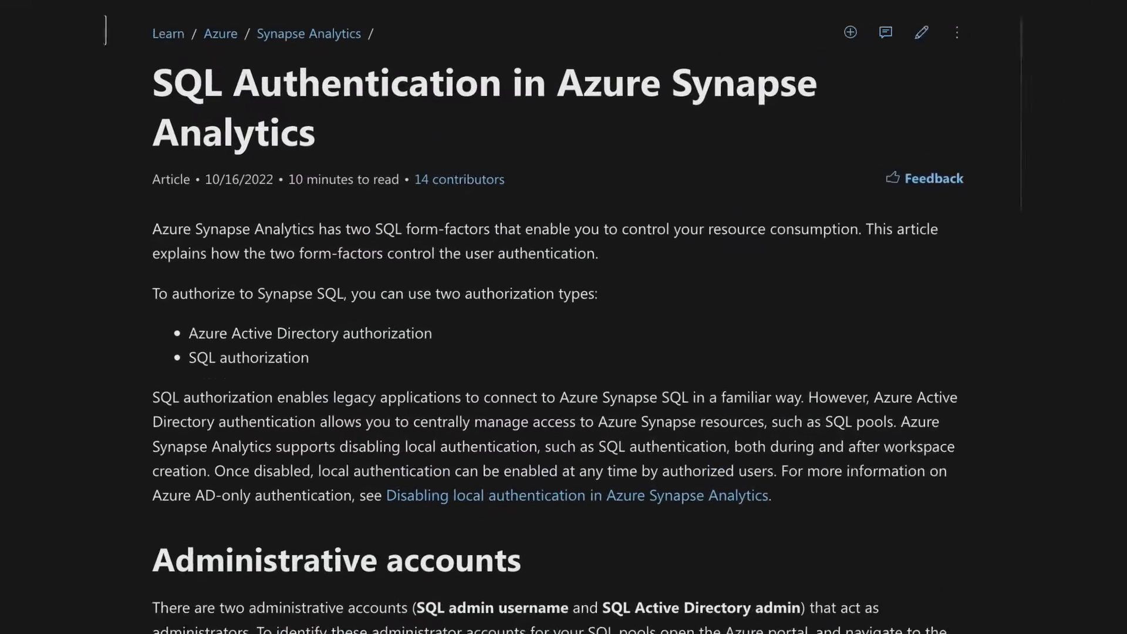
- Step through the Azure AD Identity and Shared access signature scripts to the Managed Identity credential script
{"action": "double_click", "coordinate": [297, 342]}
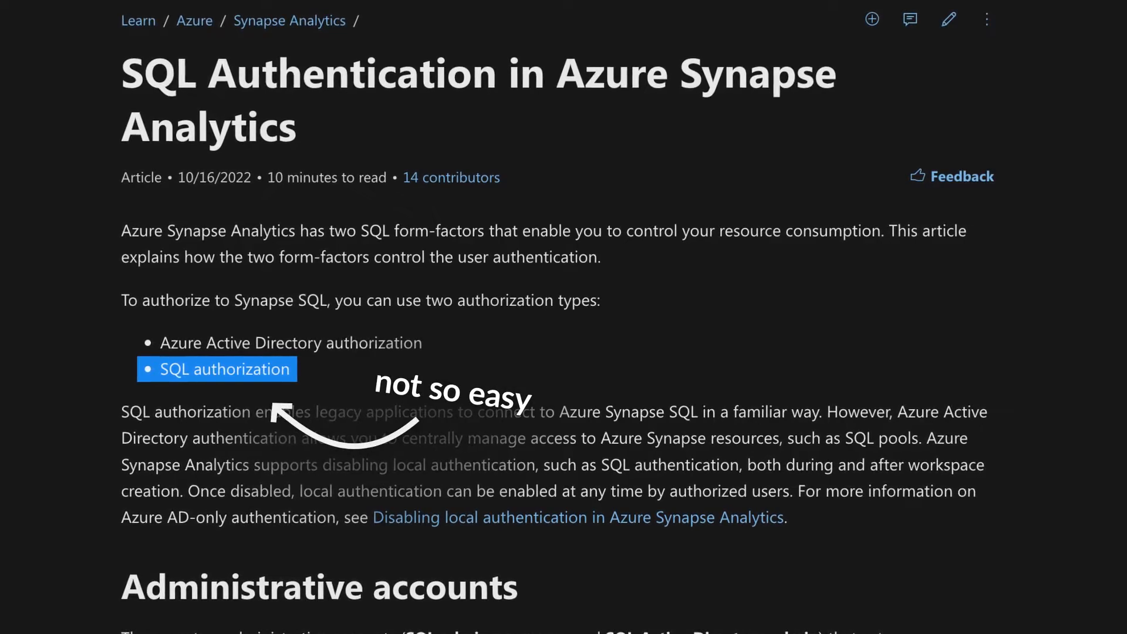
{"action": "left_click", "coordinate": [316, 29]}
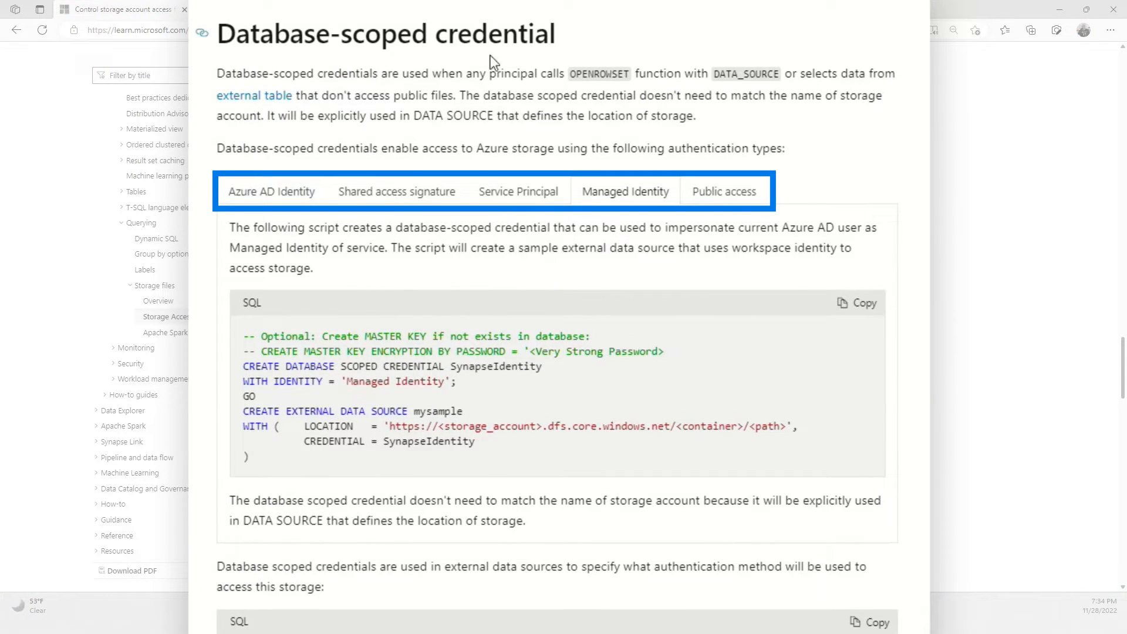
{"action": "left_click", "coordinate": [518, 191]}
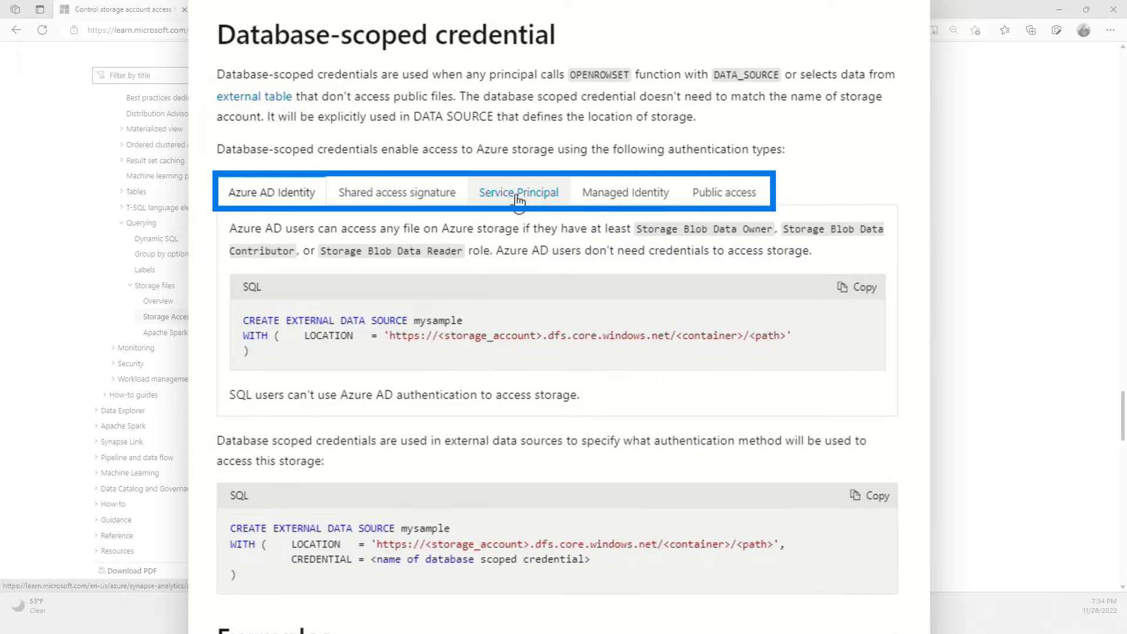
{"action": "mouse_move", "coordinate": [809, 193]}
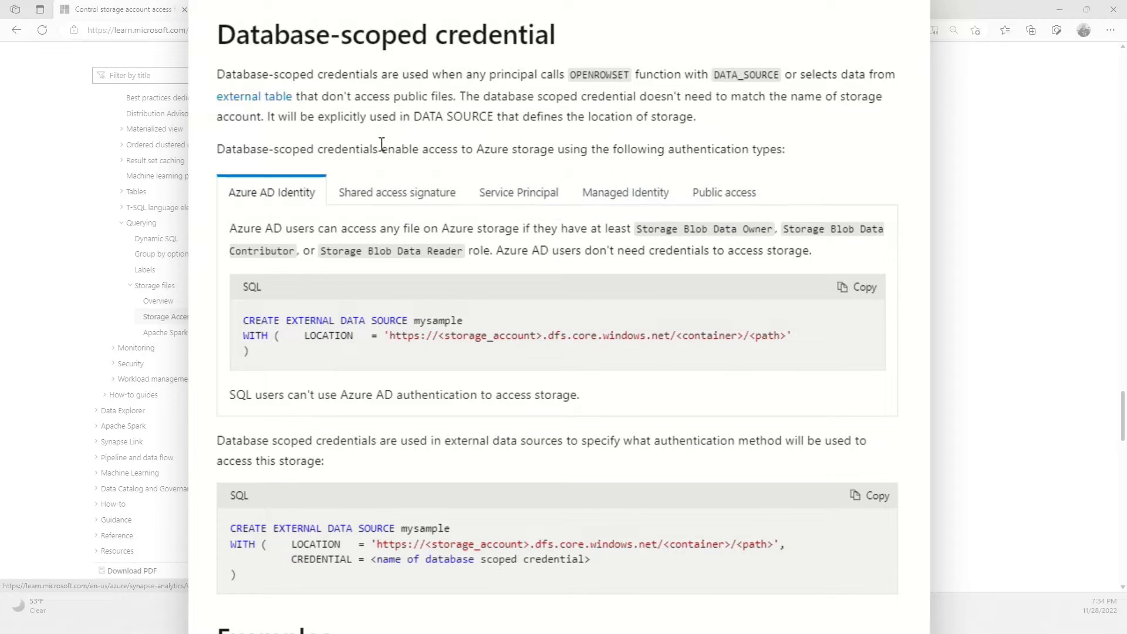
{"action": "mouse_move", "coordinate": [282, 230]}
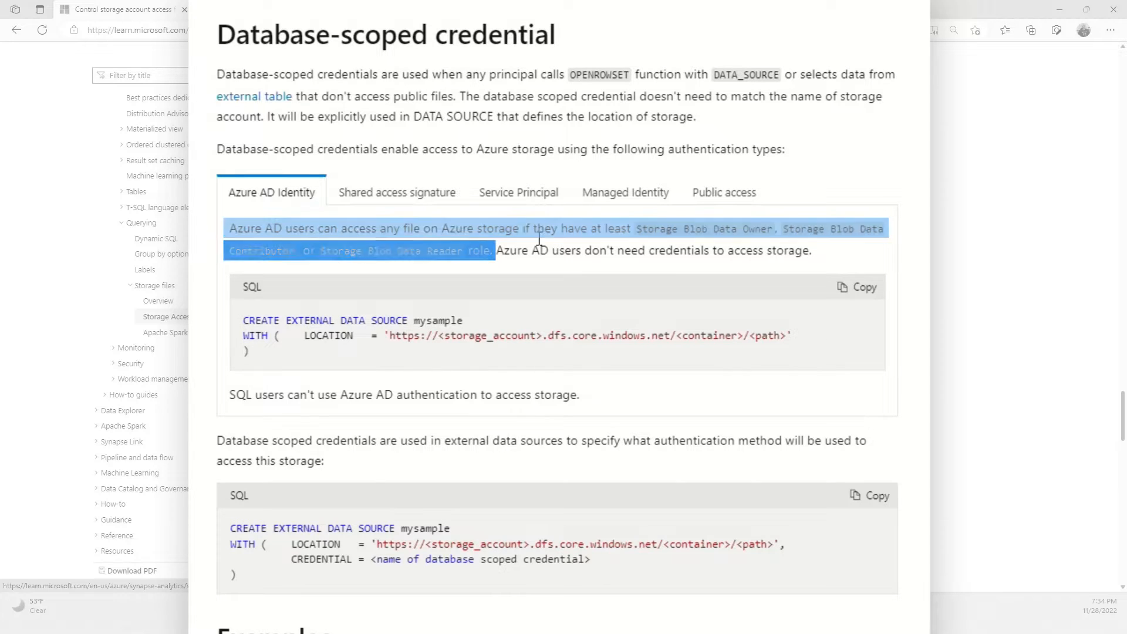
{"action": "left_click", "coordinate": [396, 192]}
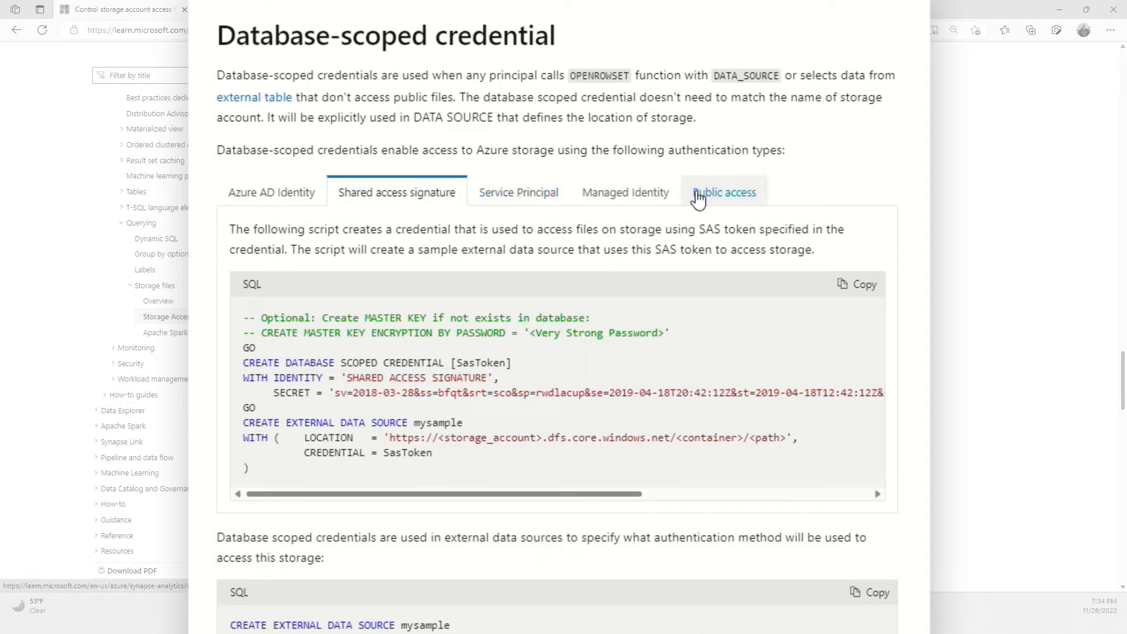
{"action": "left_click", "coordinate": [623, 193]}
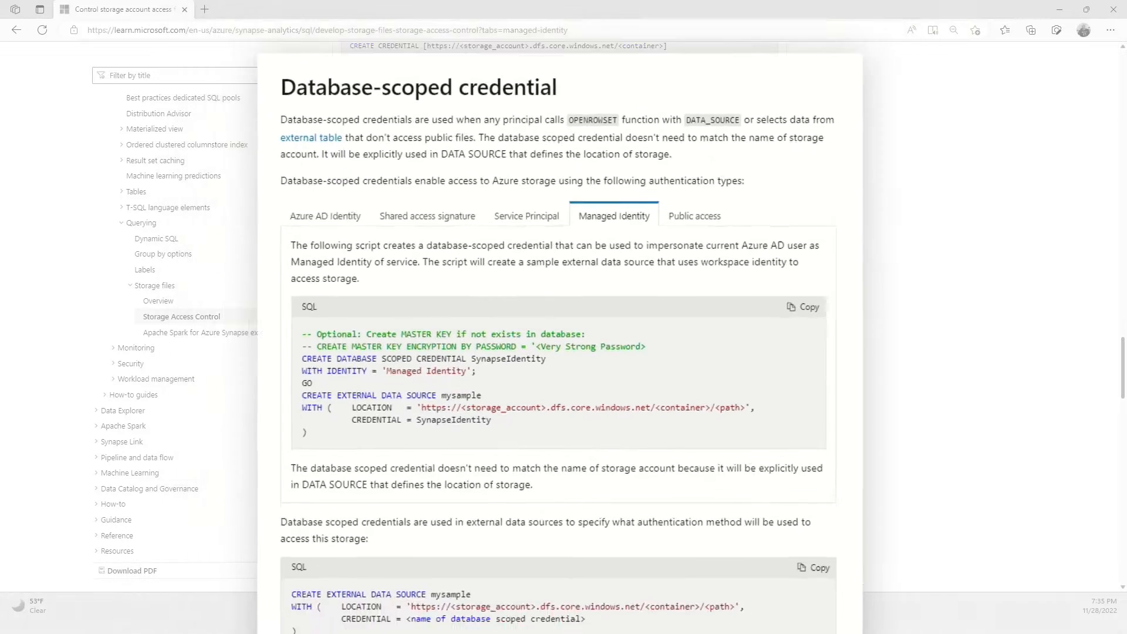
{"action": "scroll", "scroll_direction": "up", "scroll_amount": 3}
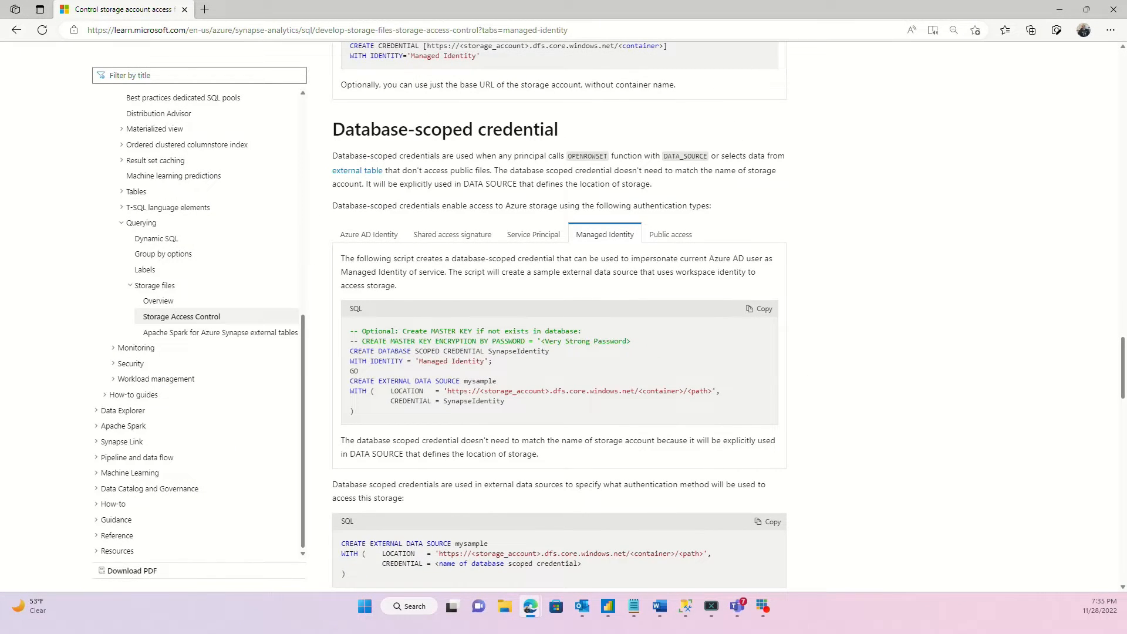
- Launch Synapse Studio's Data hub, cancel the new SQL database form, and expand the Sales database
{"action": "left_click", "coordinate": [262, 8]}
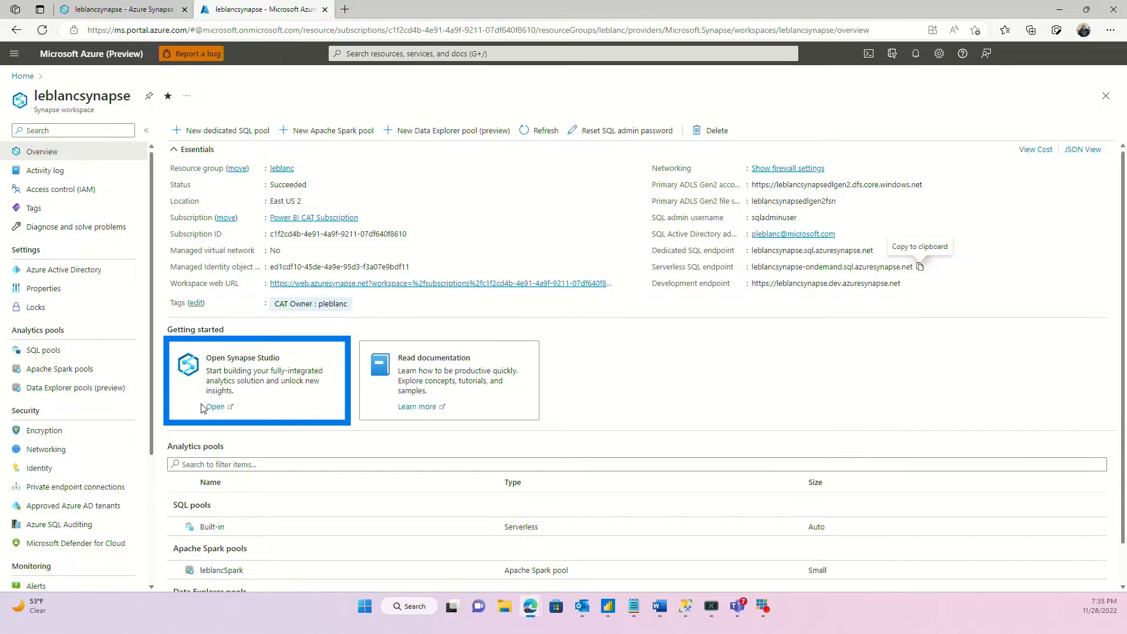
{"action": "left_click", "coordinate": [213, 408]}
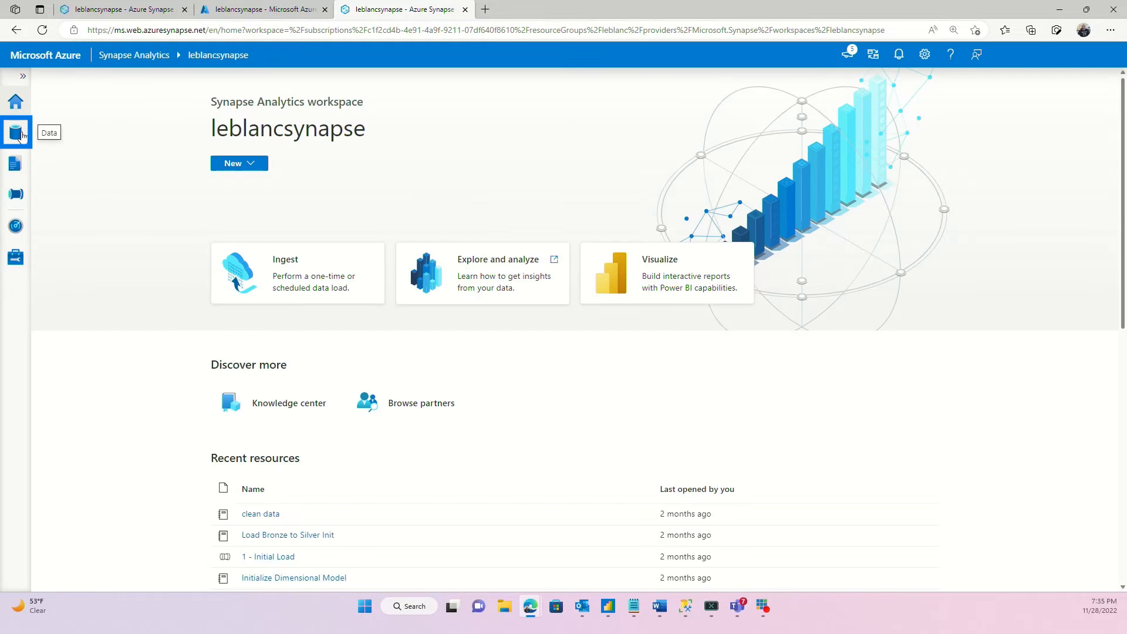
{"action": "left_click", "coordinate": [261, 56]}
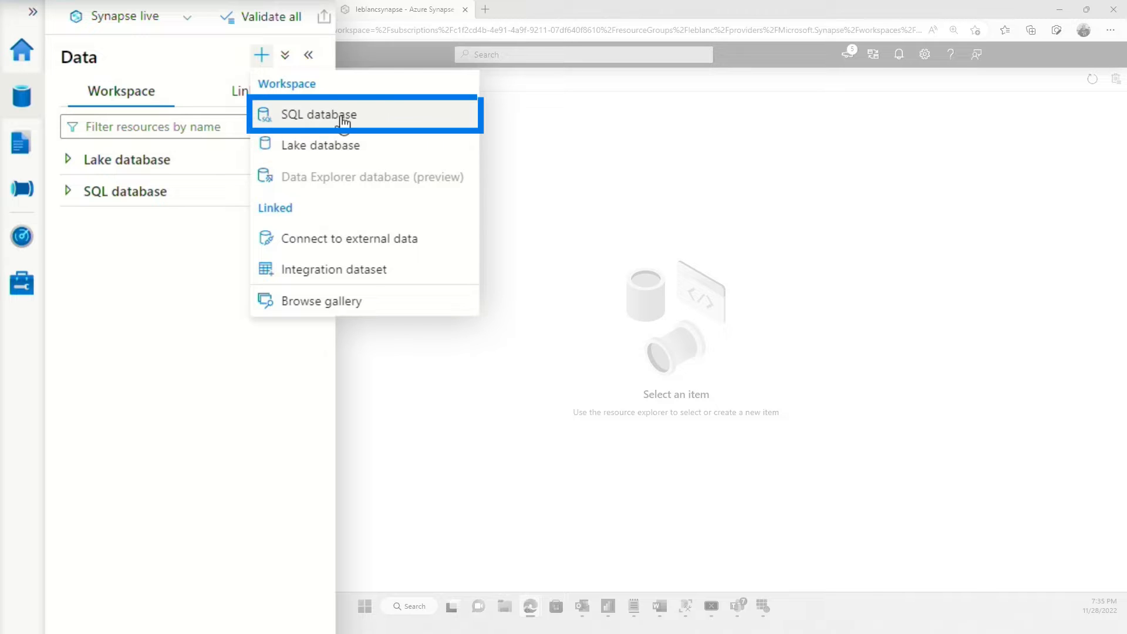
{"action": "left_click", "coordinate": [318, 113]}
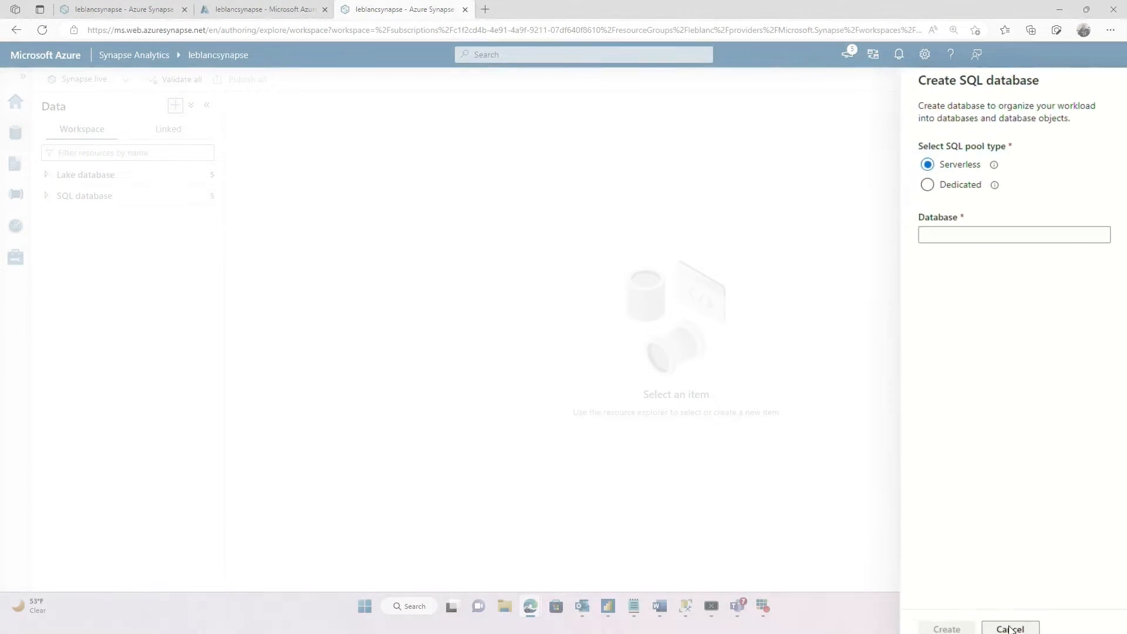
{"action": "left_click", "coordinate": [1010, 628]}
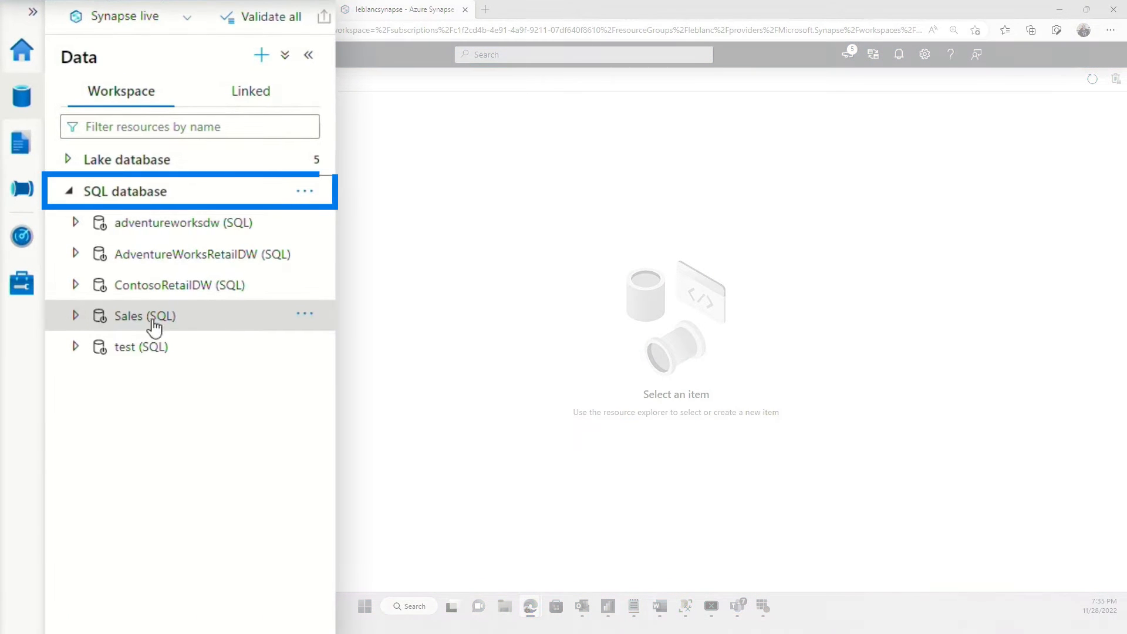
{"action": "left_click", "coordinate": [143, 314]}
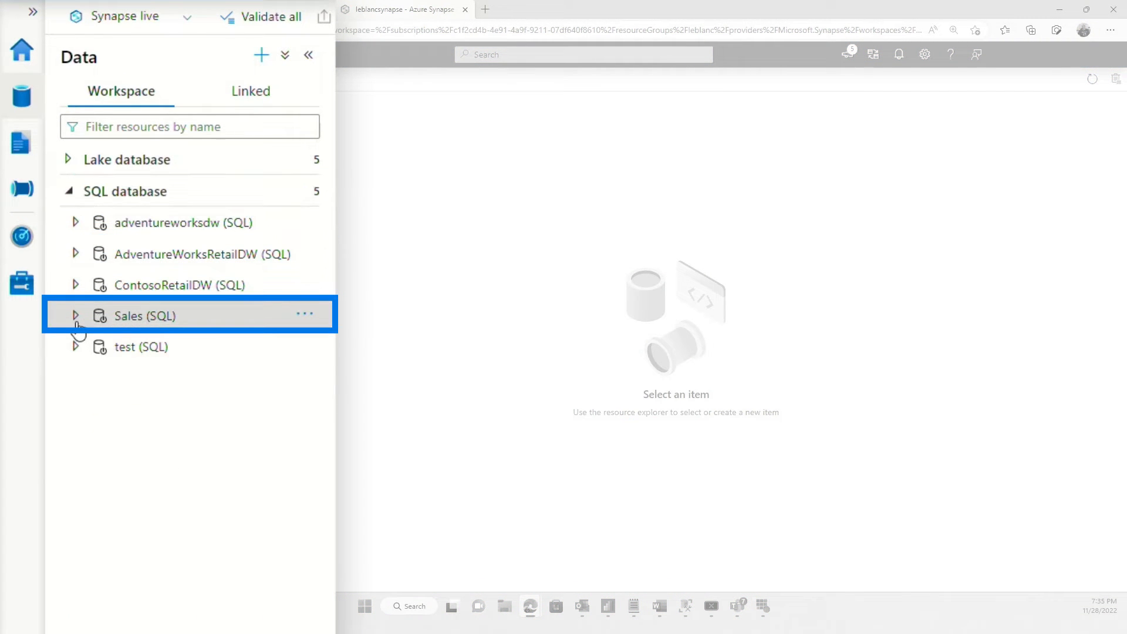
{"action": "left_click", "coordinate": [75, 314]}
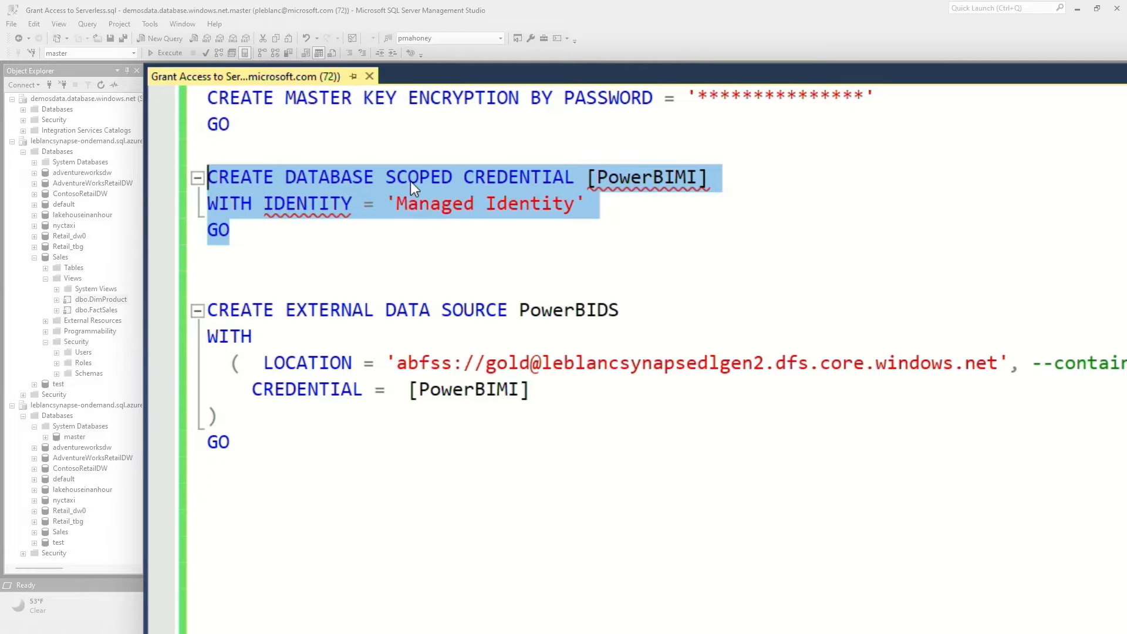
{"action": "mouse_move", "coordinate": [451, 230]}
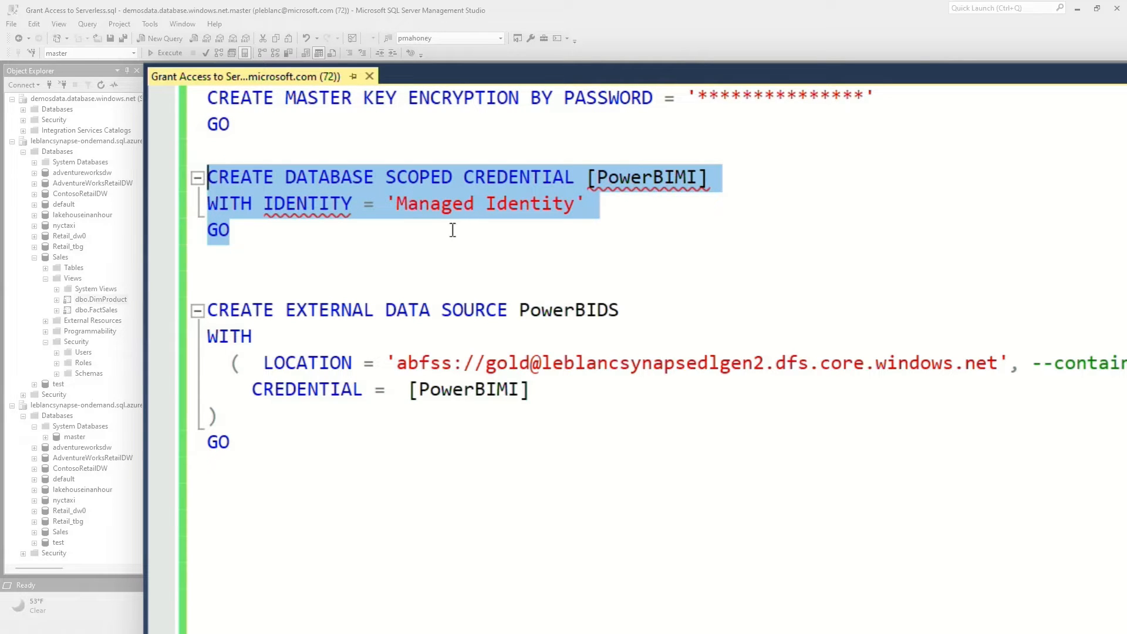
{"action": "mouse_move", "coordinate": [490, 257]}
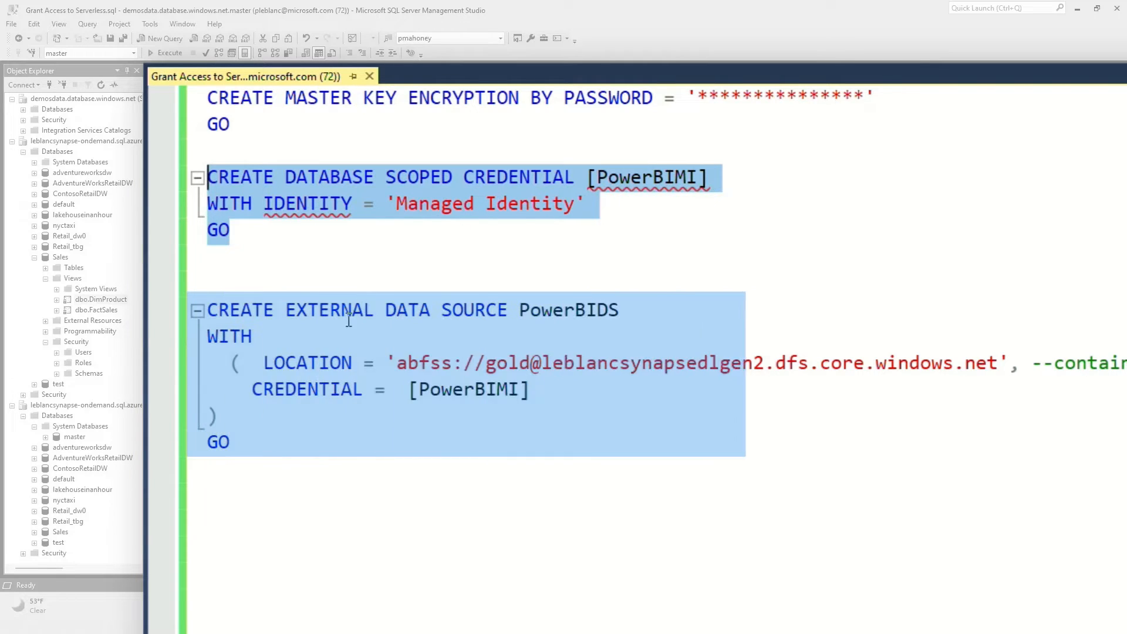
{"action": "mouse_move", "coordinate": [610, 353]}
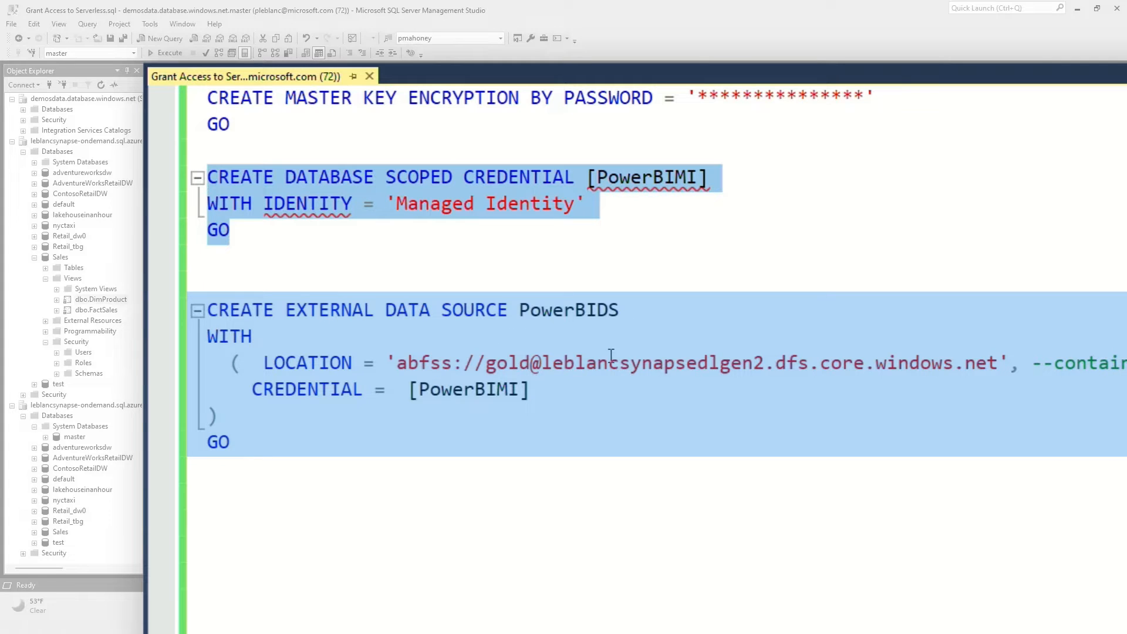
{"action": "left_click", "coordinate": [504, 362]}
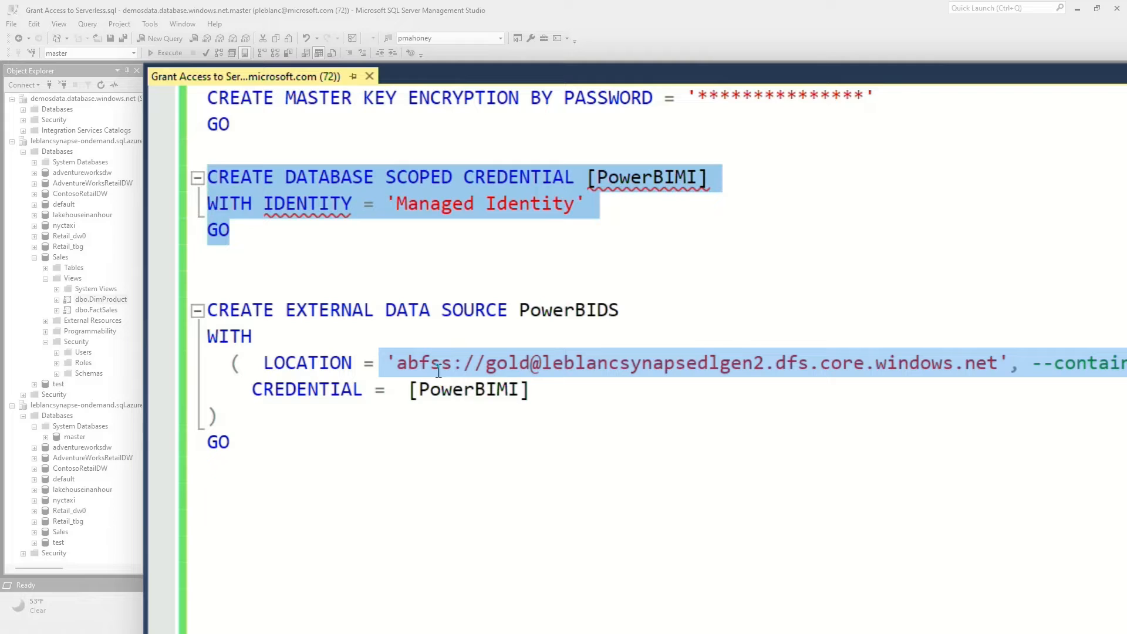
{"action": "double_click", "coordinate": [505, 363]}
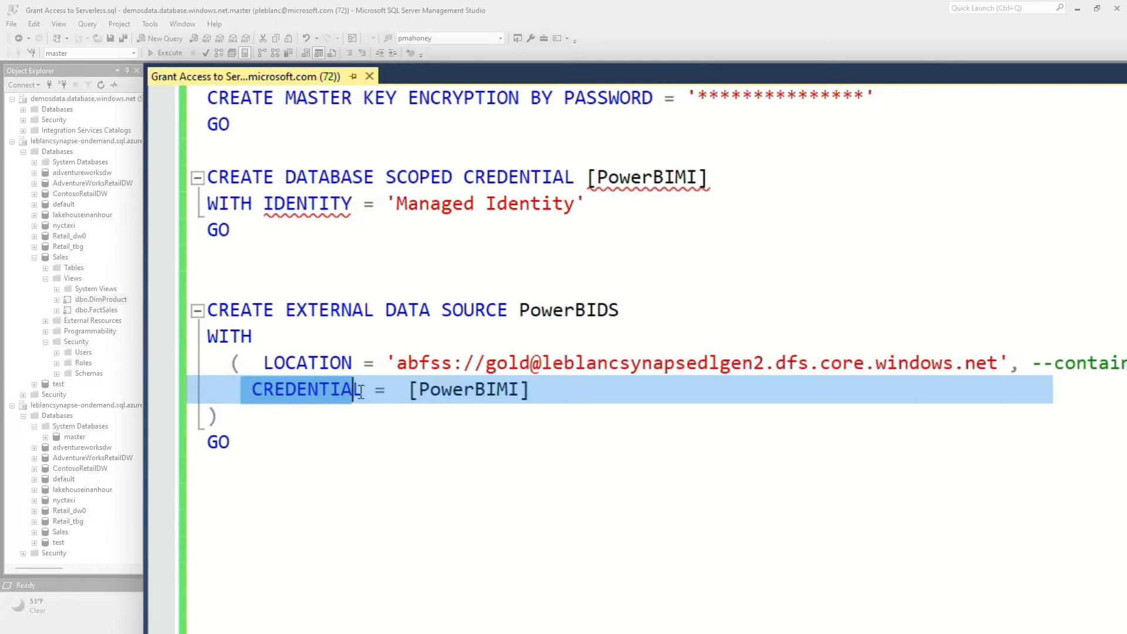
{"action": "mouse_move", "coordinate": [535, 433]}
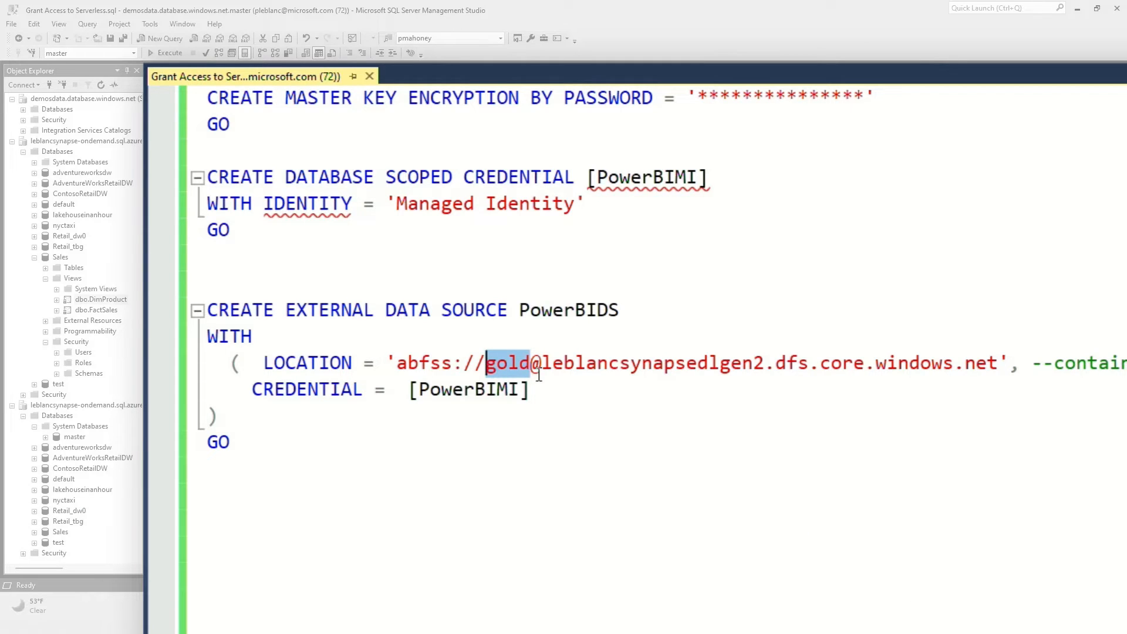
{"action": "left_click", "coordinate": [171, 53]}
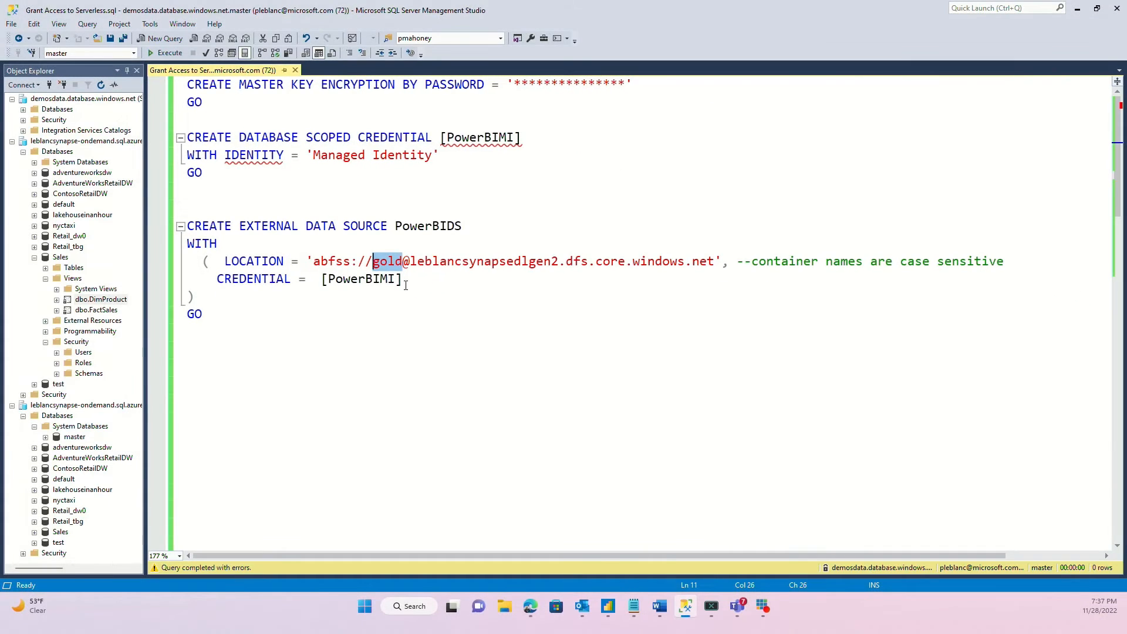
{"action": "scroll", "scroll_direction": "down", "scroll_amount": 3}
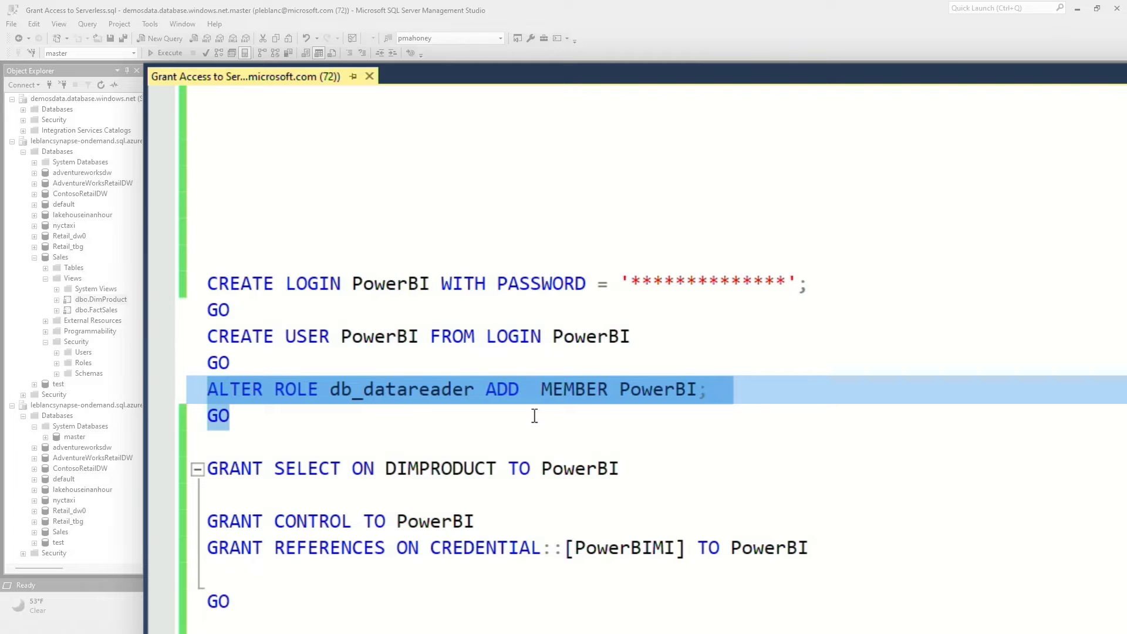
{"action": "left_click", "coordinate": [636, 469]}
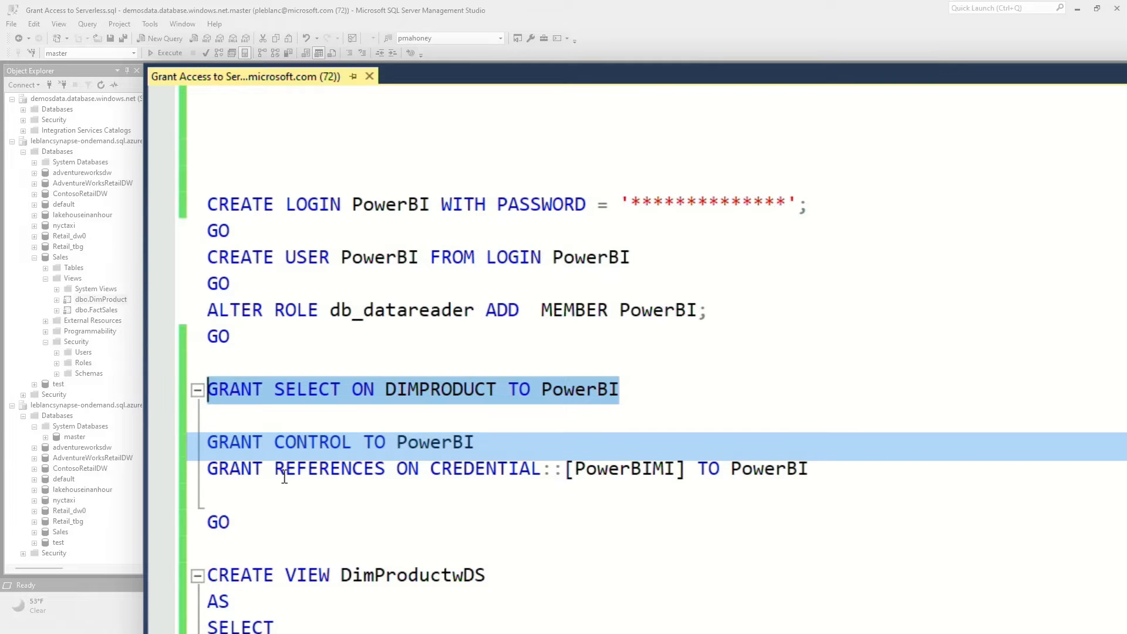
{"action": "left_click", "coordinate": [475, 468]}
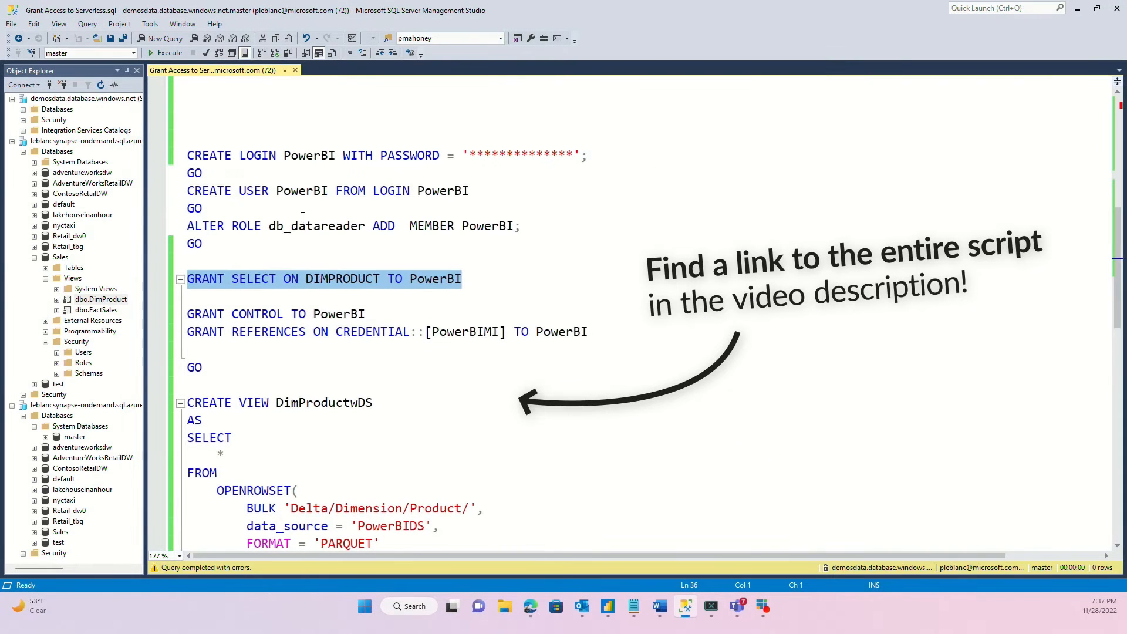
{"action": "scroll", "scroll_direction": "up", "scroll_amount": 3}
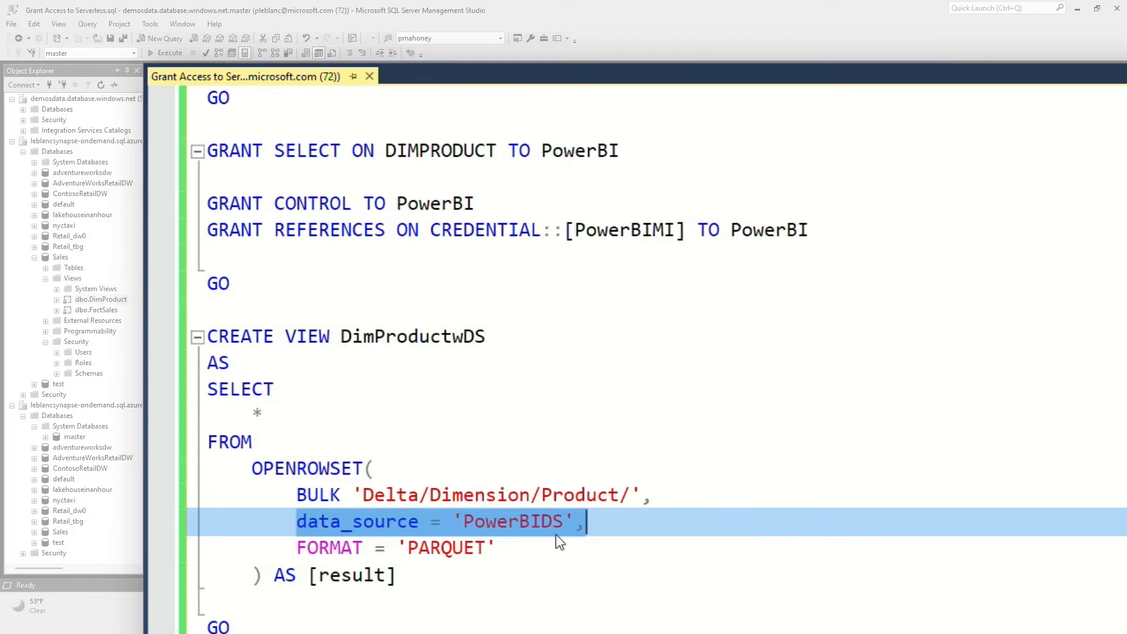
{"action": "left_click", "coordinate": [410, 494]}
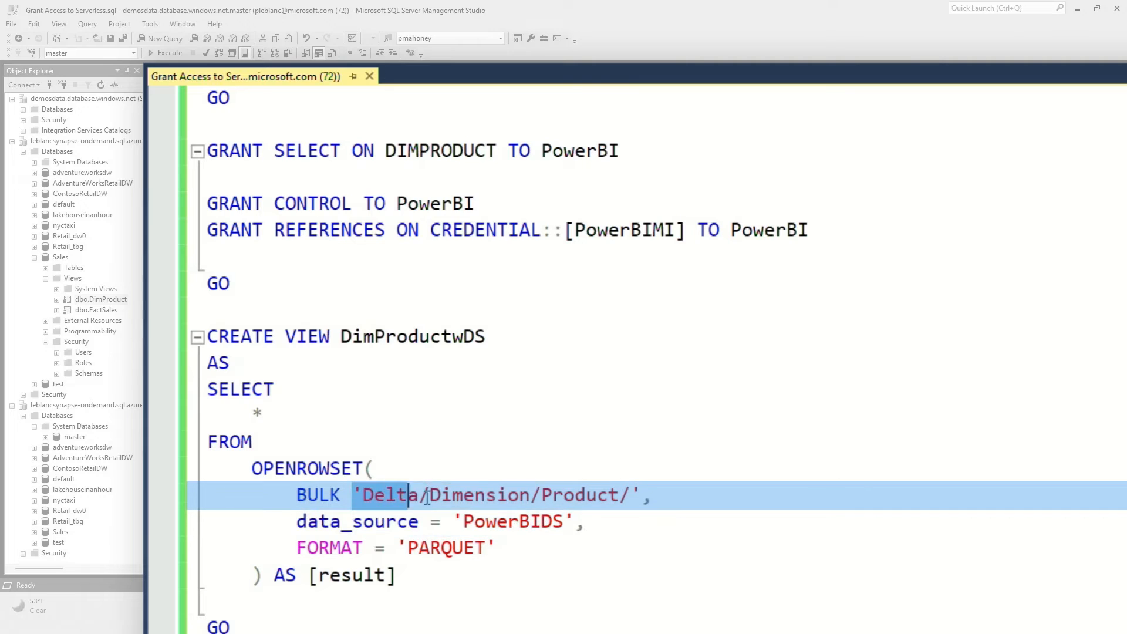
{"action": "left_click", "coordinate": [586, 521]}
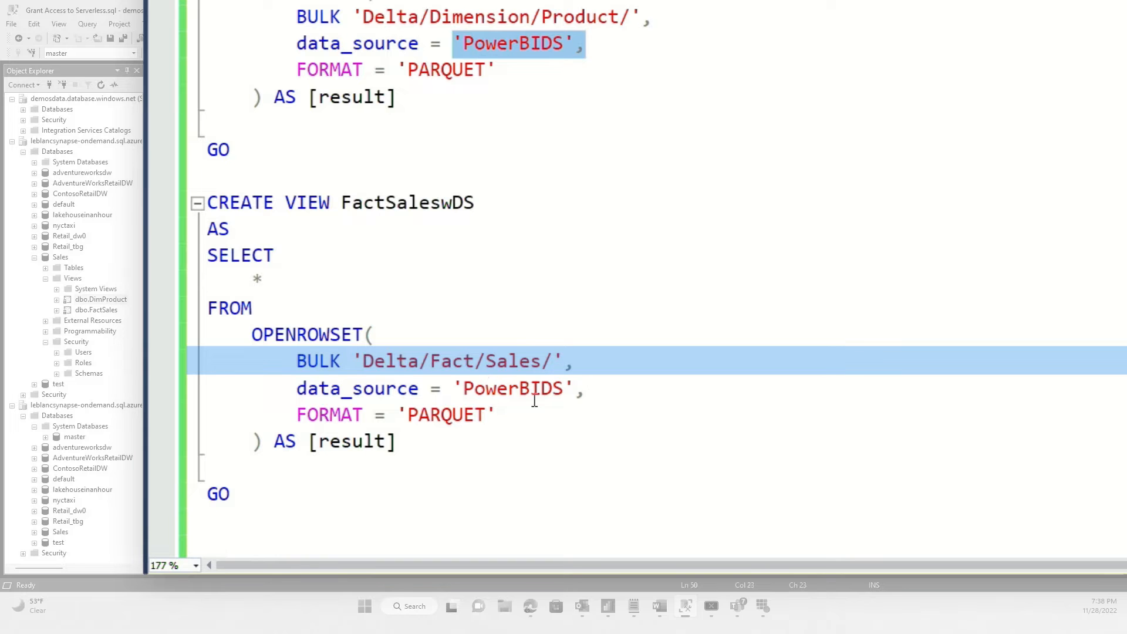
{"action": "scroll", "scroll_direction": "up", "scroll_amount": 3}
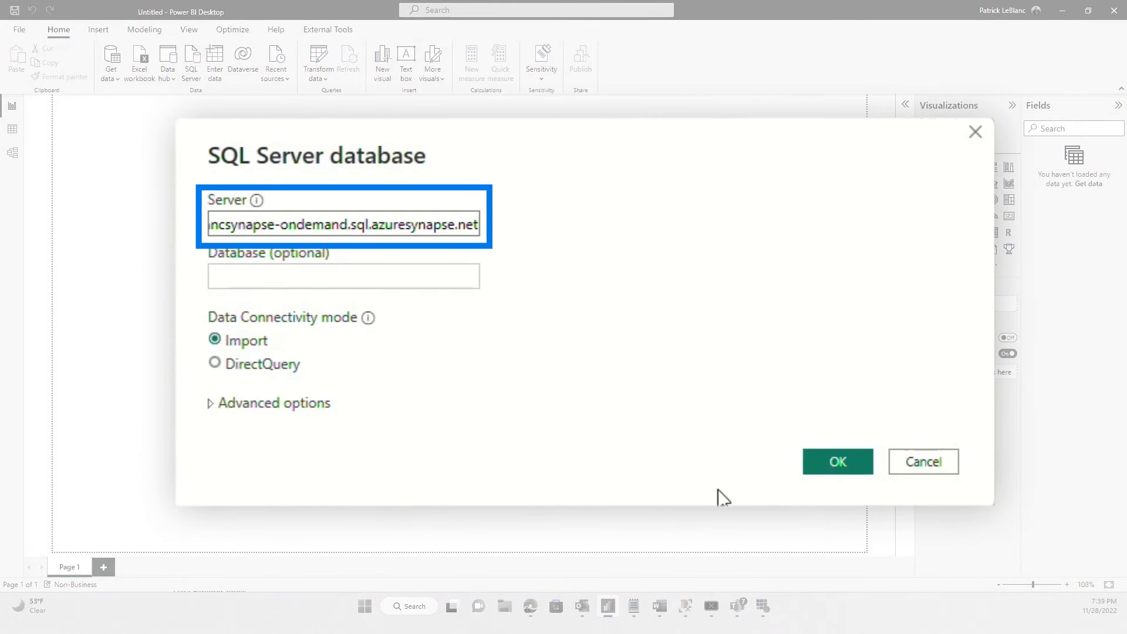
- Confirm the SQL Server connection to the on-demand Synapse endpoint in Import mode
{"action": "left_click", "coordinate": [837, 462]}
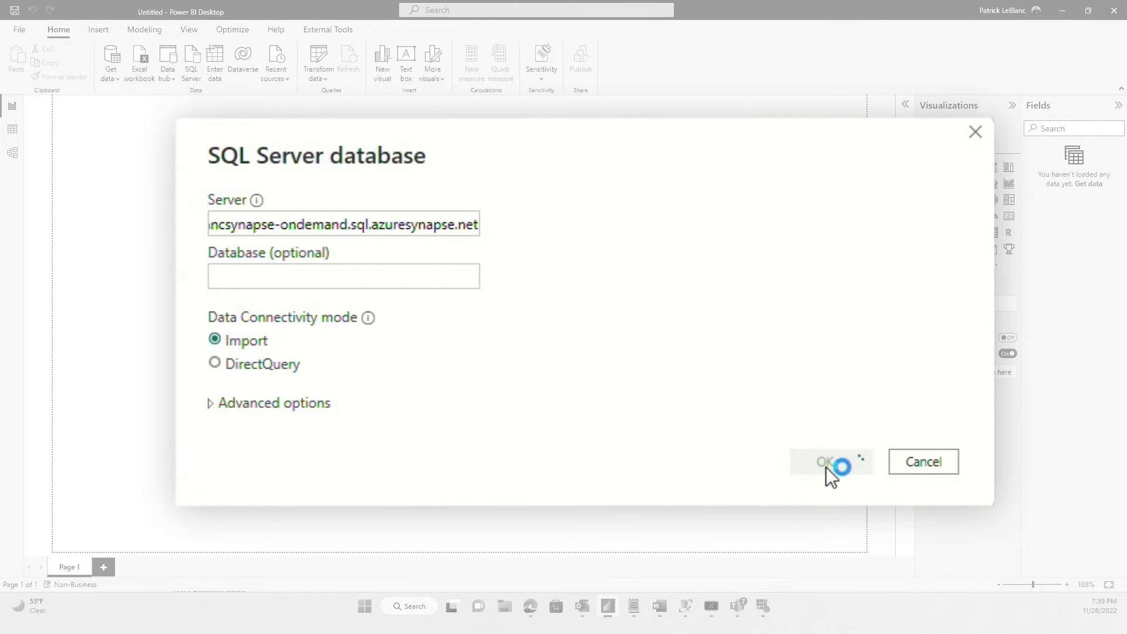
- Authenticate with Database credentials user PowerBI and its password, retrying Connect after the error
{"action": "left_click", "coordinate": [825, 462]}
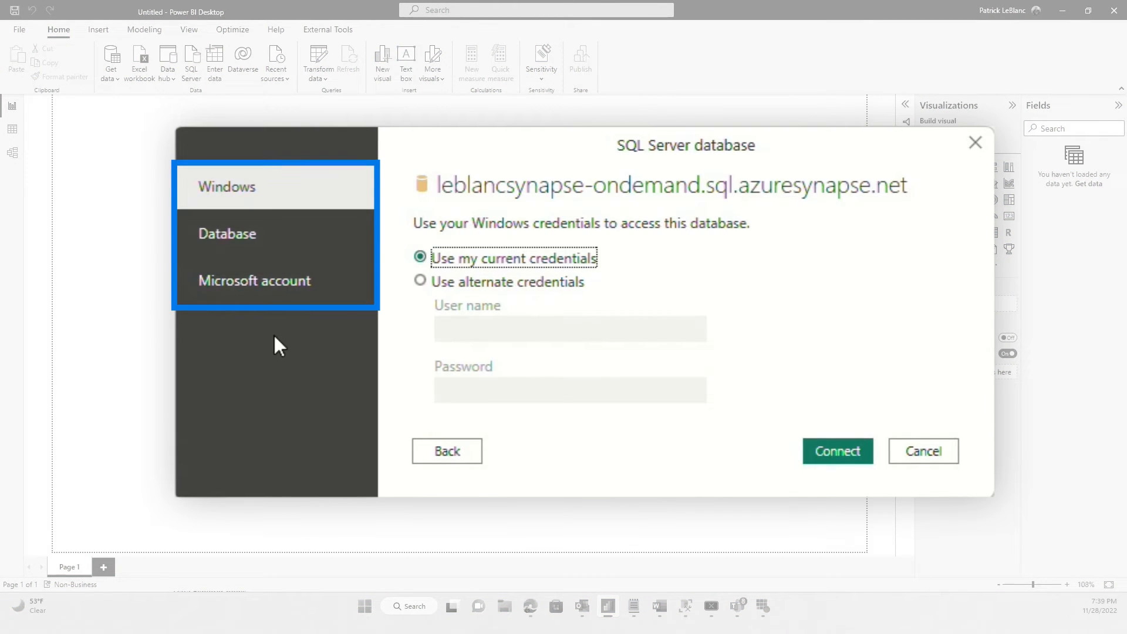
{"action": "left_click", "coordinate": [254, 280]}
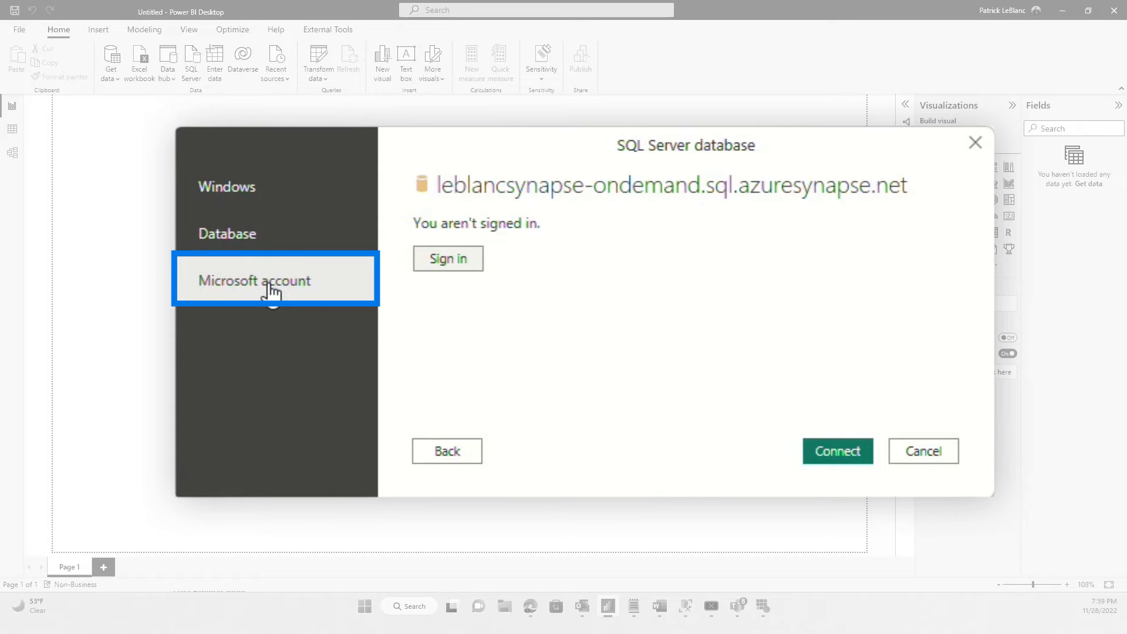
{"action": "left_click", "coordinate": [226, 234]}
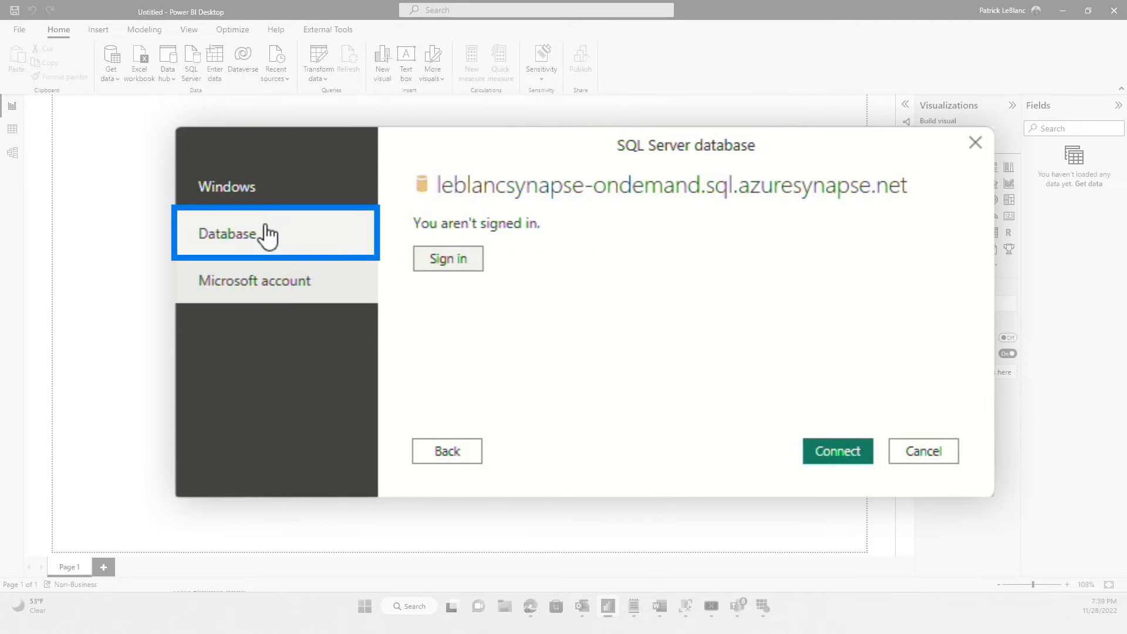
{"action": "left_click", "coordinate": [447, 258]}
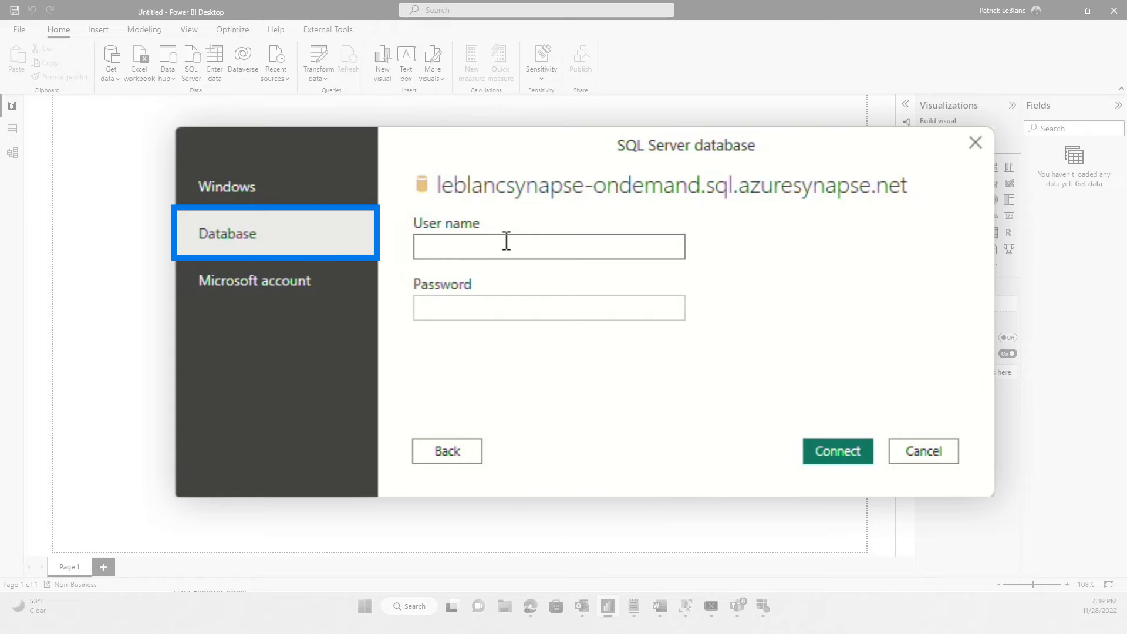
{"action": "type", "text": "PowerBI"}
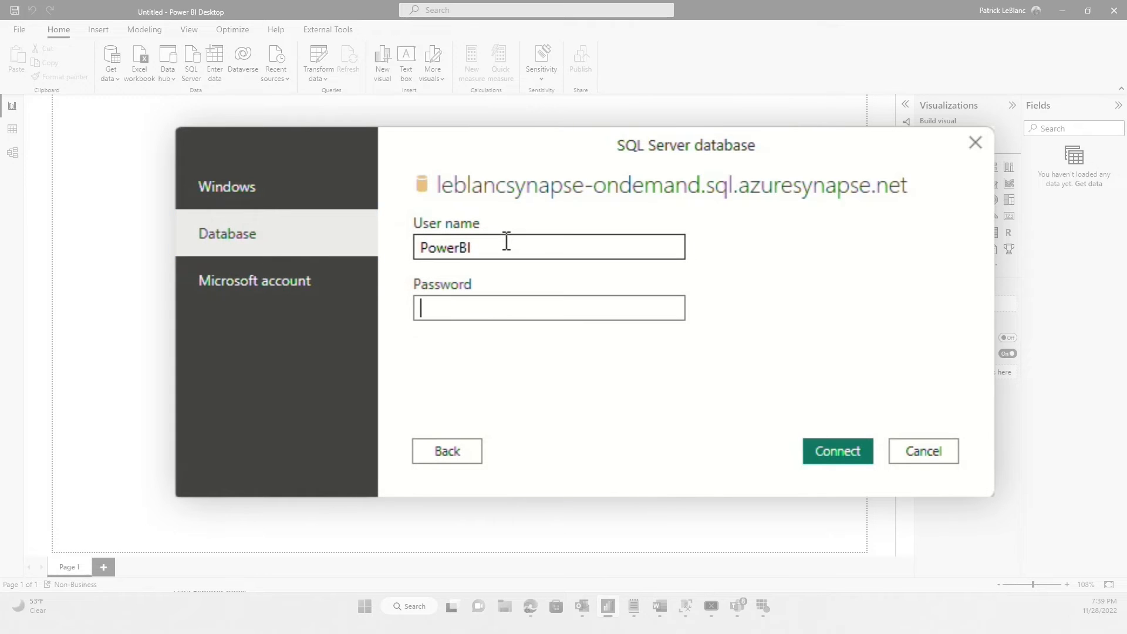
{"action": "type", "text": "password"}
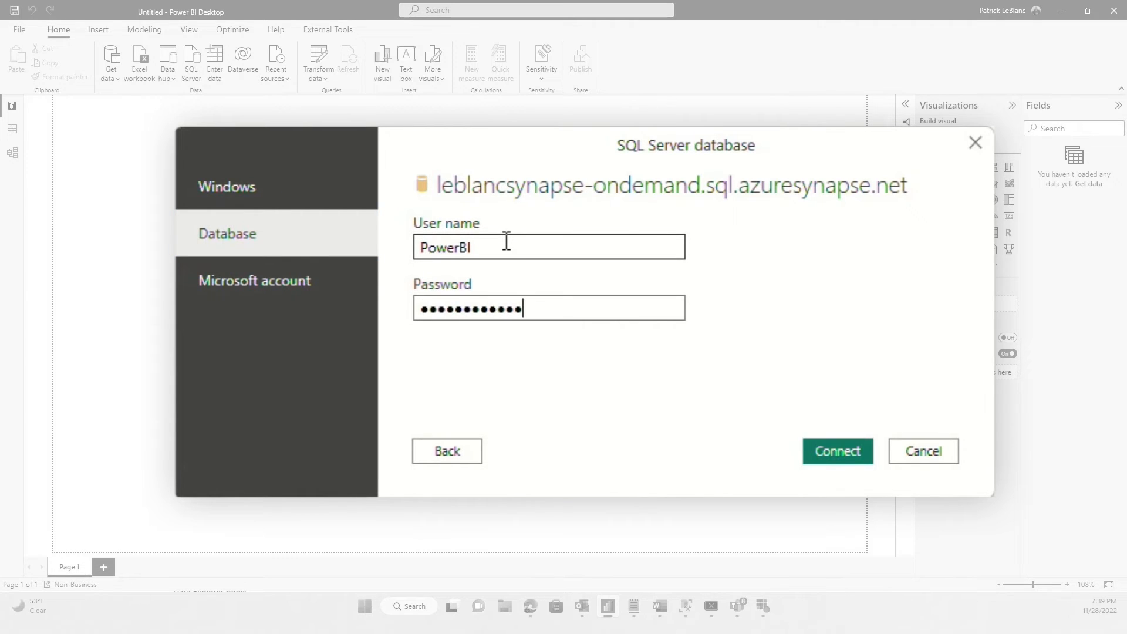
{"action": "left_click", "coordinate": [838, 451]}
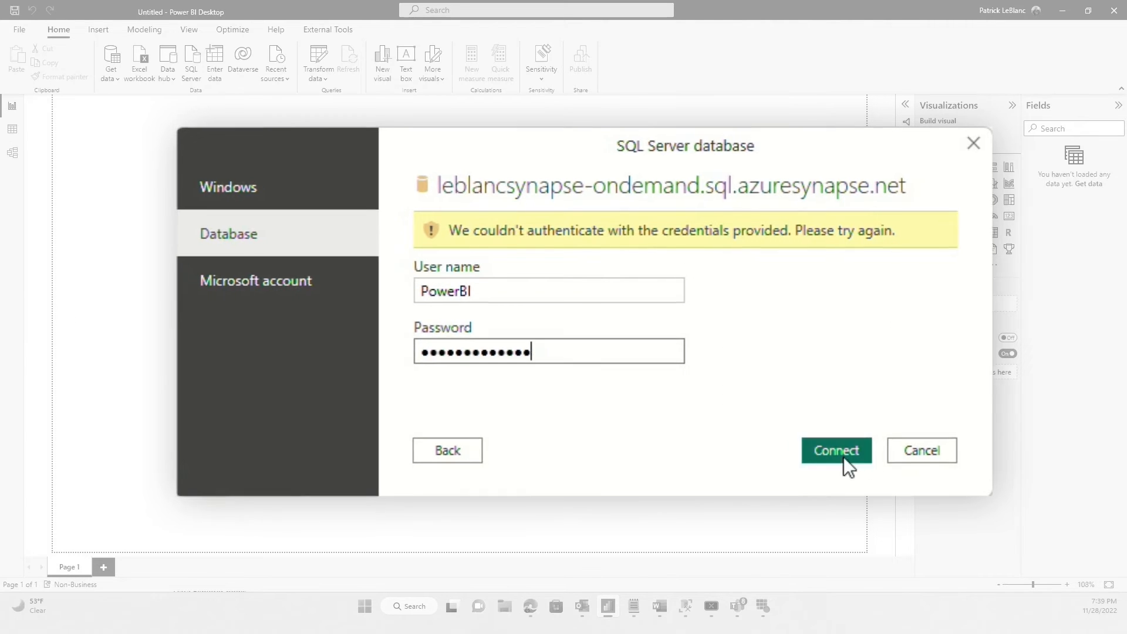
{"action": "left_click", "coordinate": [836, 450]}
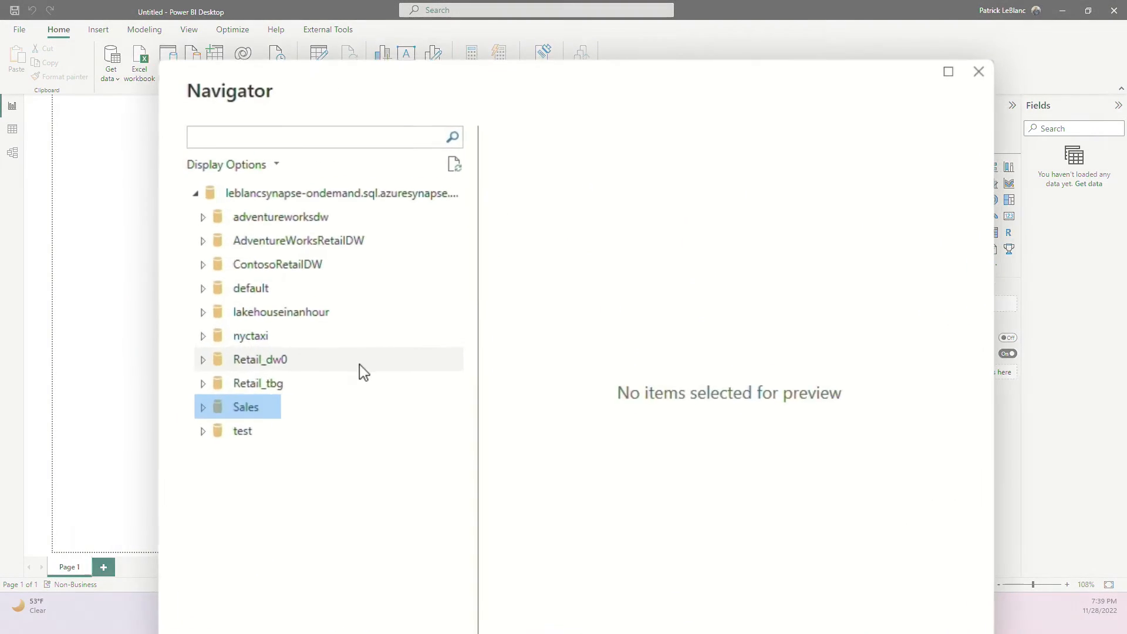
- Select the DimProductwDS and FactSaleswDS views under Sales and load them into the report
{"action": "left_click", "coordinate": [203, 408]}
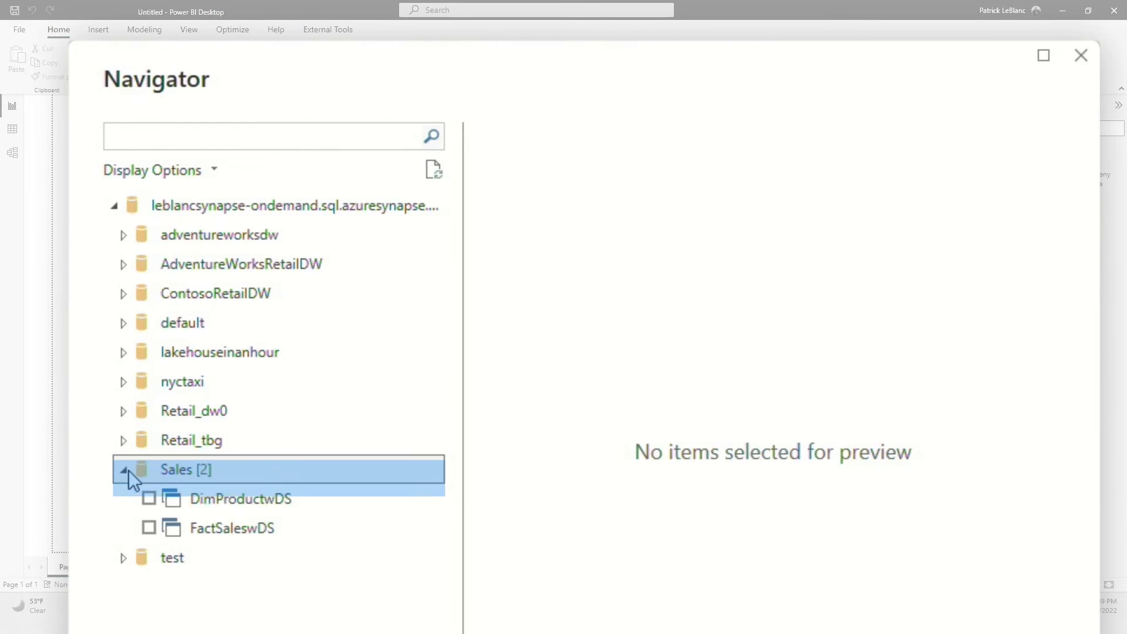
{"action": "left_click", "coordinate": [148, 498]}
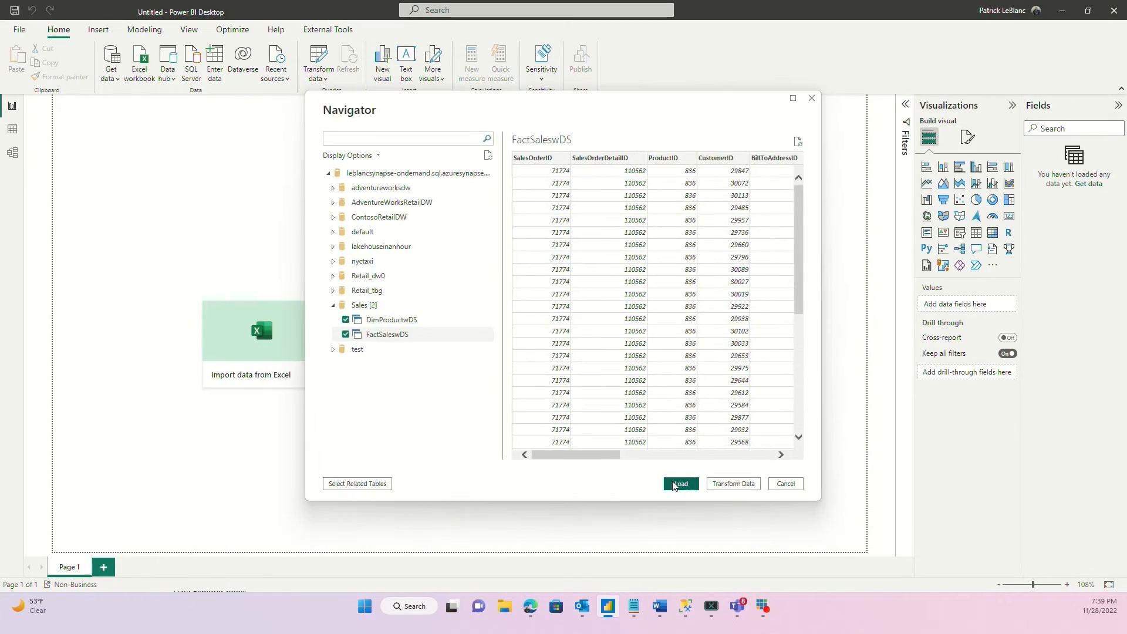
{"action": "left_click", "coordinate": [680, 482]}
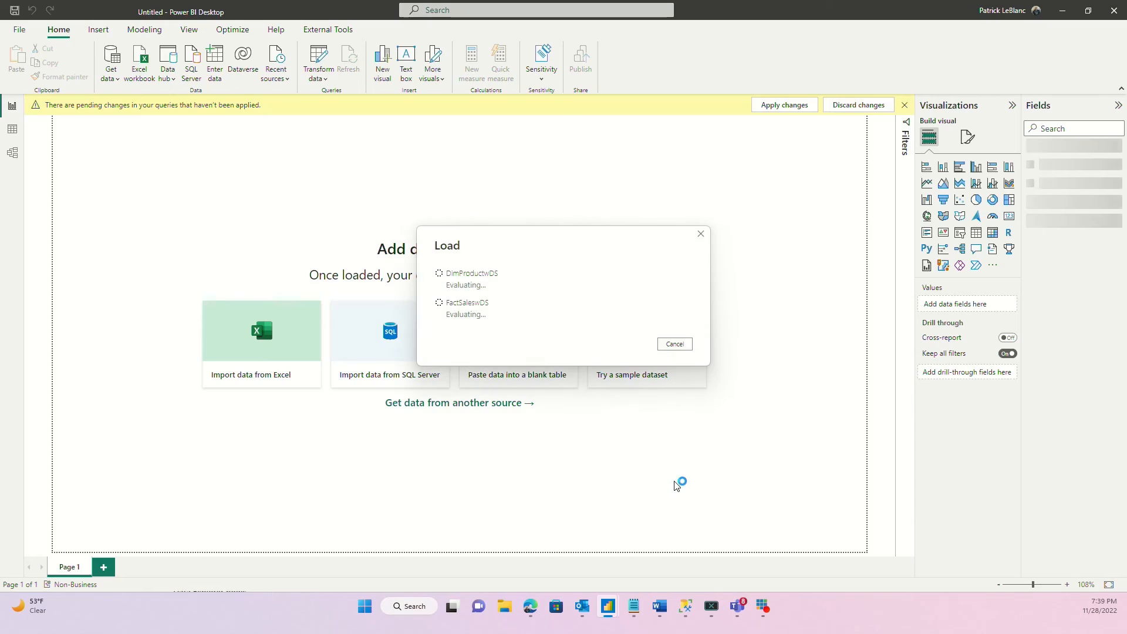